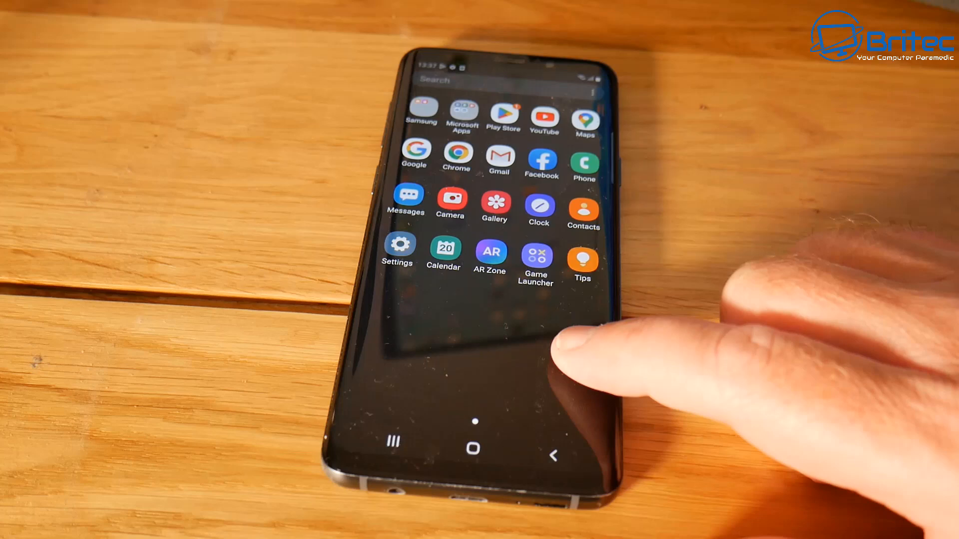
mouse_move(587, 343)
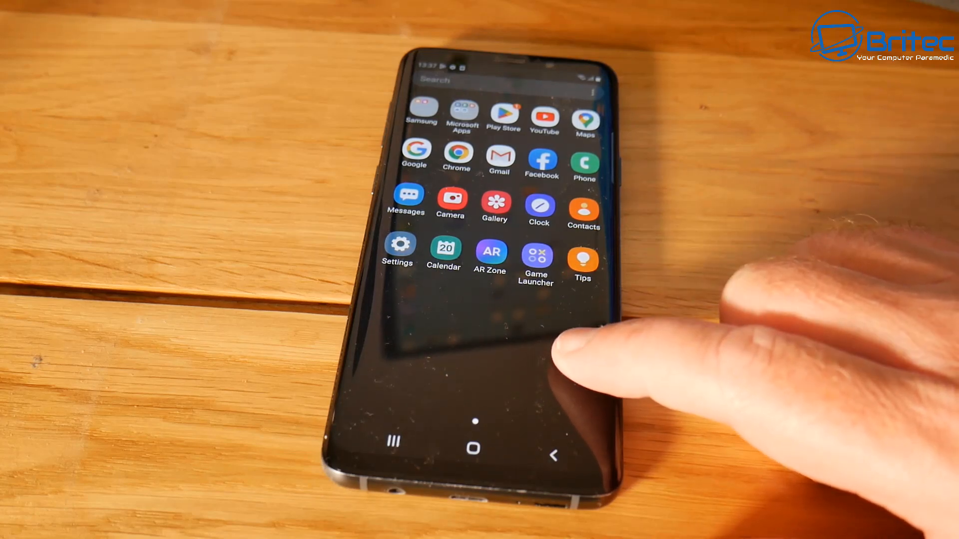
mouse_move(581, 343)
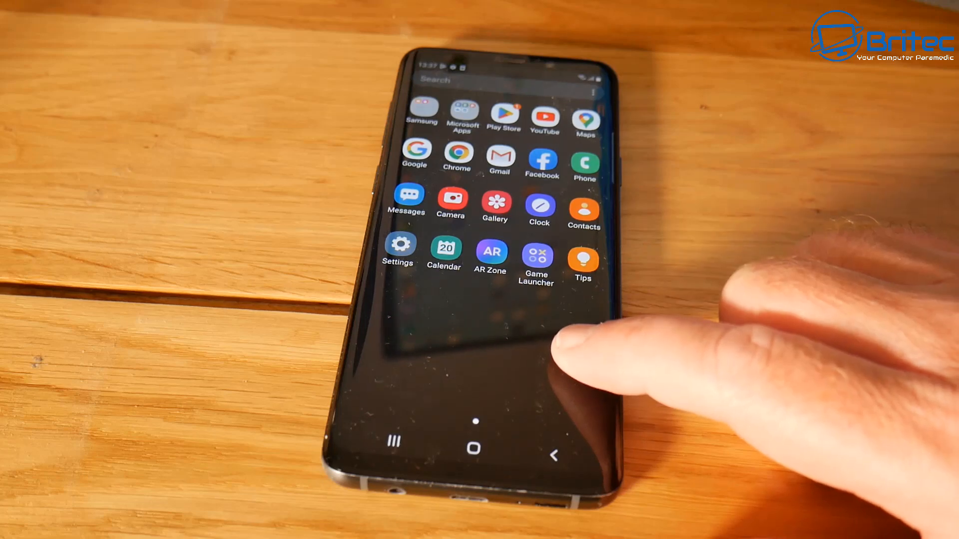
mouse_move(582, 343)
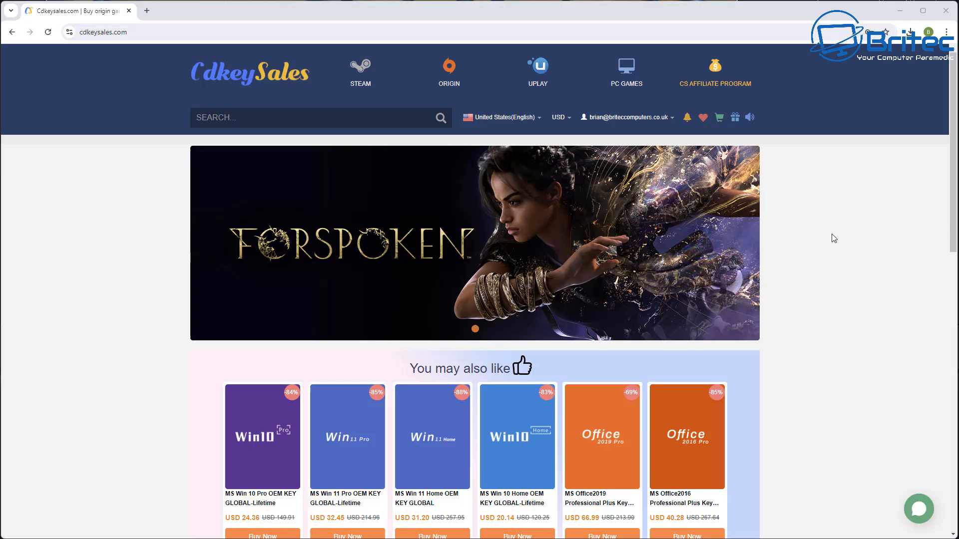
mouse_move(805, 277)
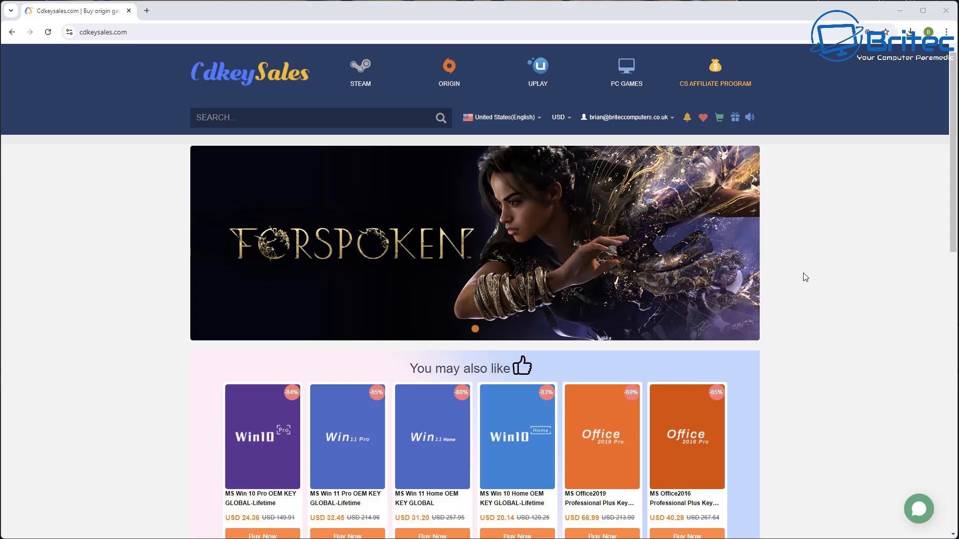
Check out the Win 11 Pro OEM key with promo code BR09, total USD 22.71
left_click(347, 437)
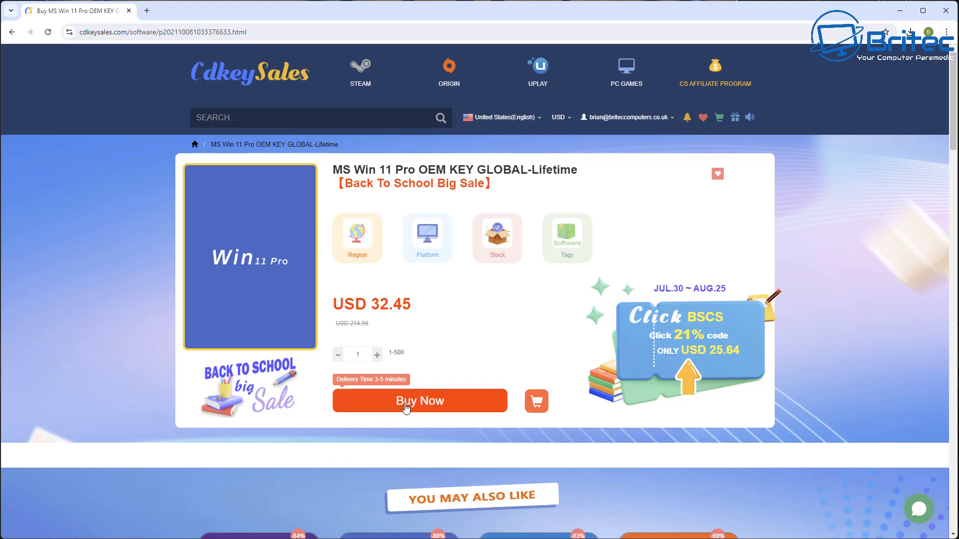
left_click(420, 401)
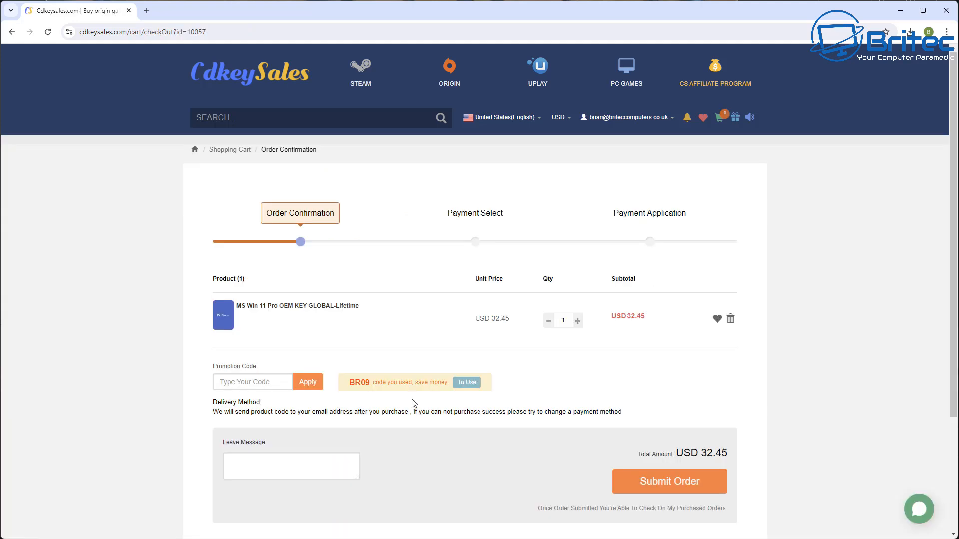
type("BR09")
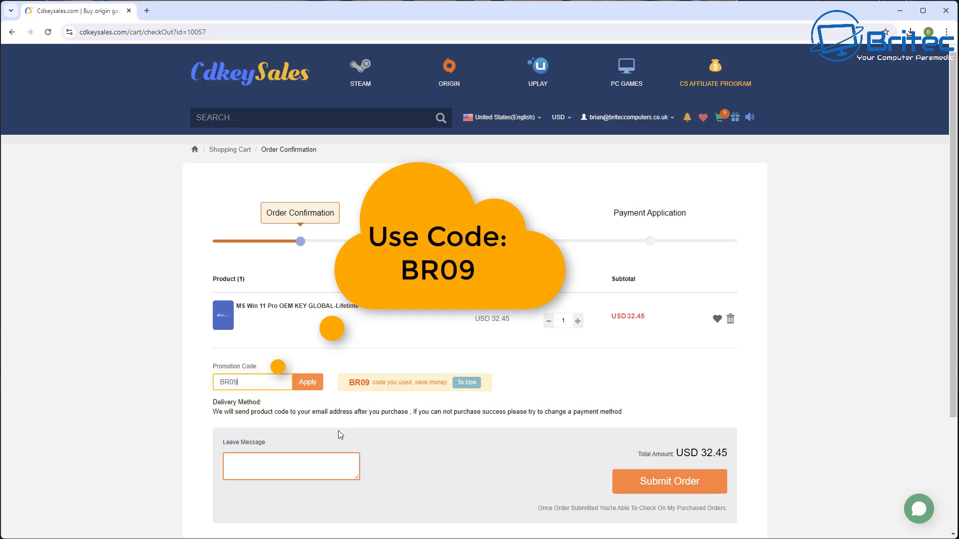
left_click(308, 382)
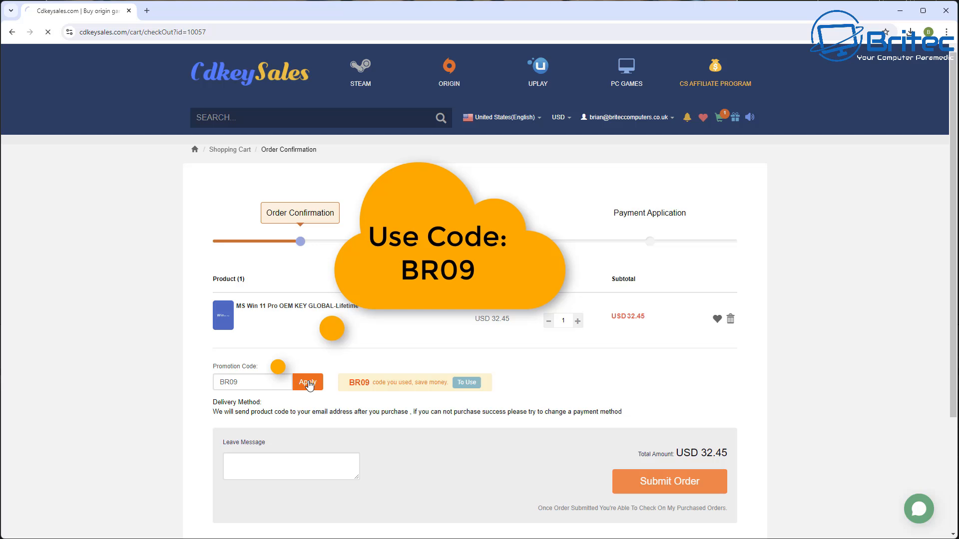
left_click(308, 382)
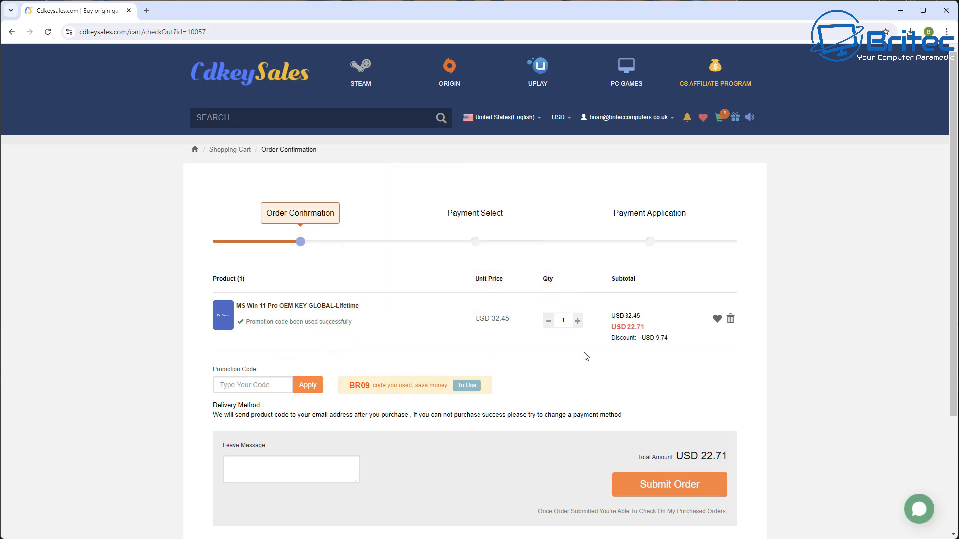
mouse_move(617, 348)
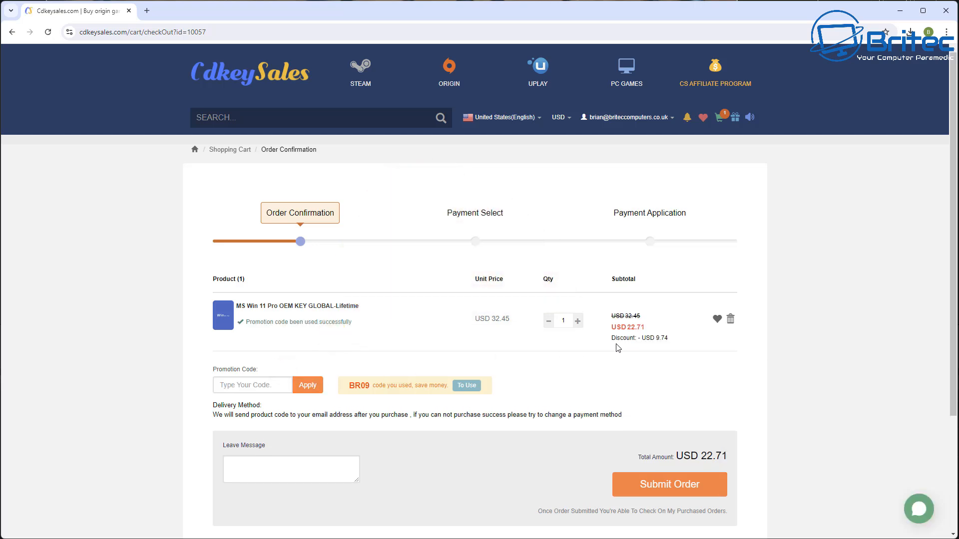